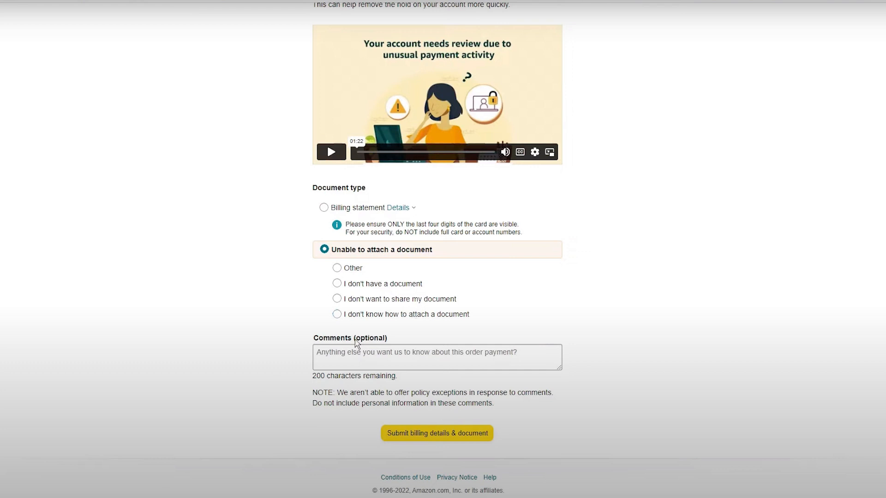
Step: Select 'Billing statement' as the document type to reveal the document upload area
{"action": "left_click", "coordinate": [324, 207]}
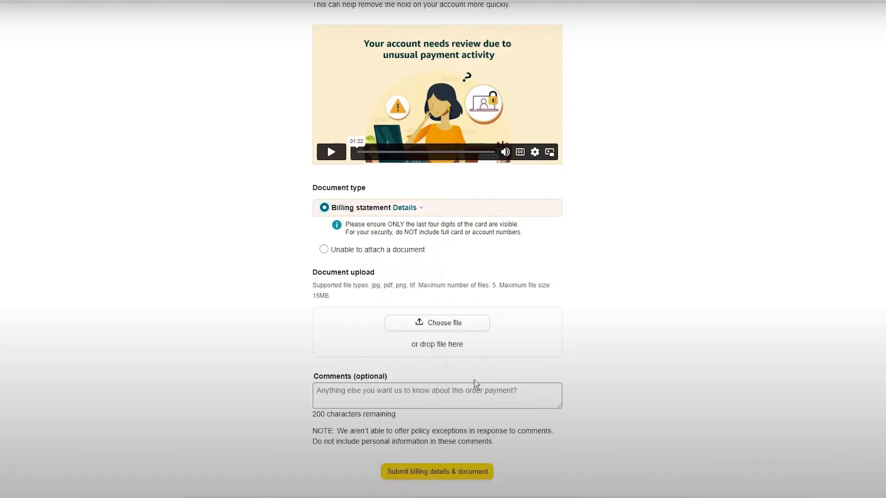